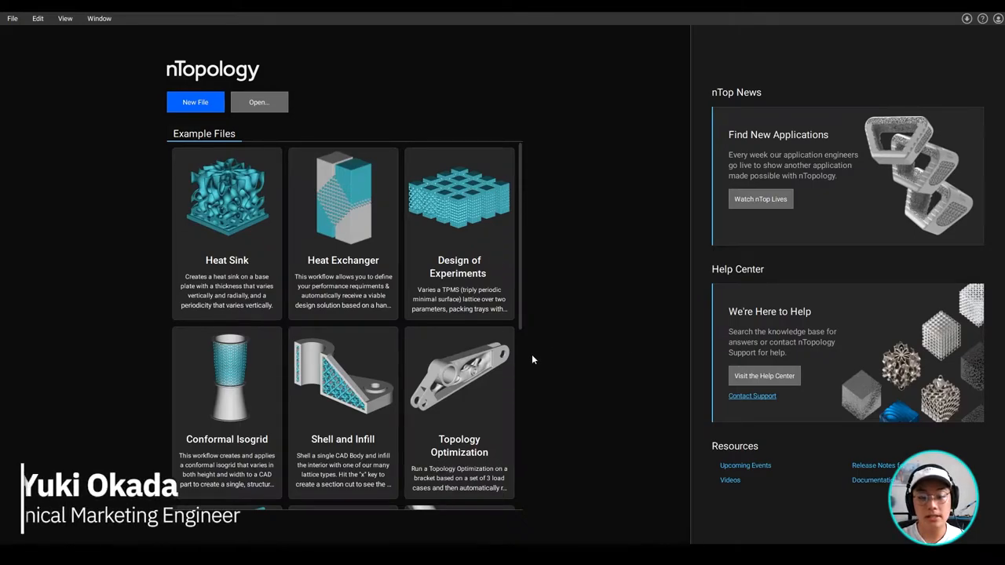
# - Inspect the wavy plate and confirm the edited Wavelength B value for evenly spaced ripples
pyautogui.scroll(-3)
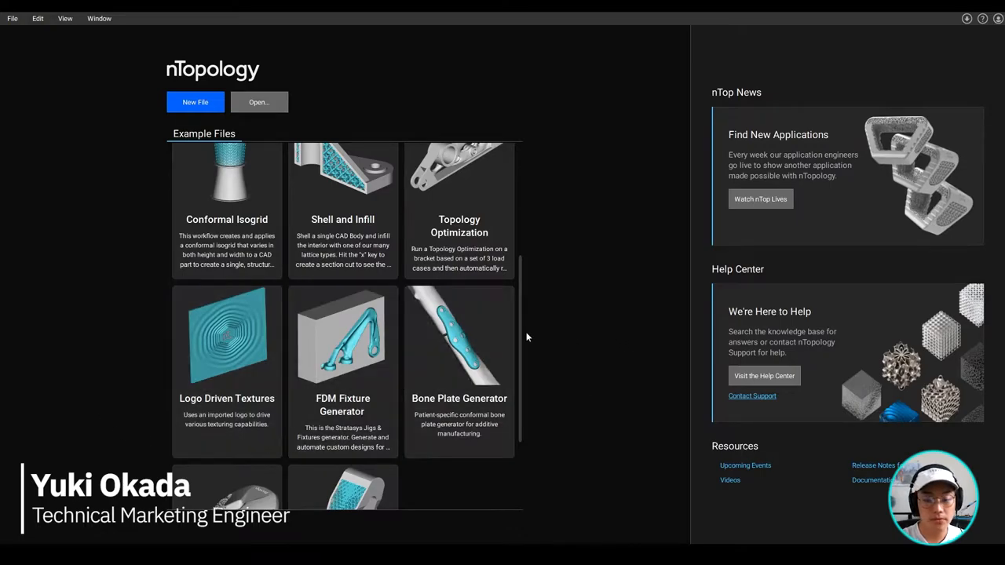
pyautogui.scroll(-3)
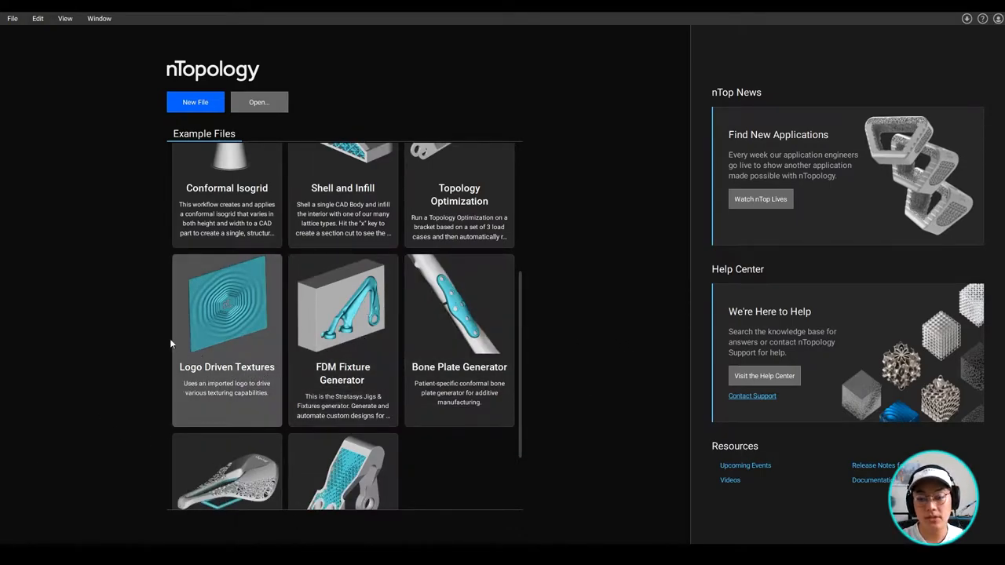
pyautogui.moveTo(261, 347)
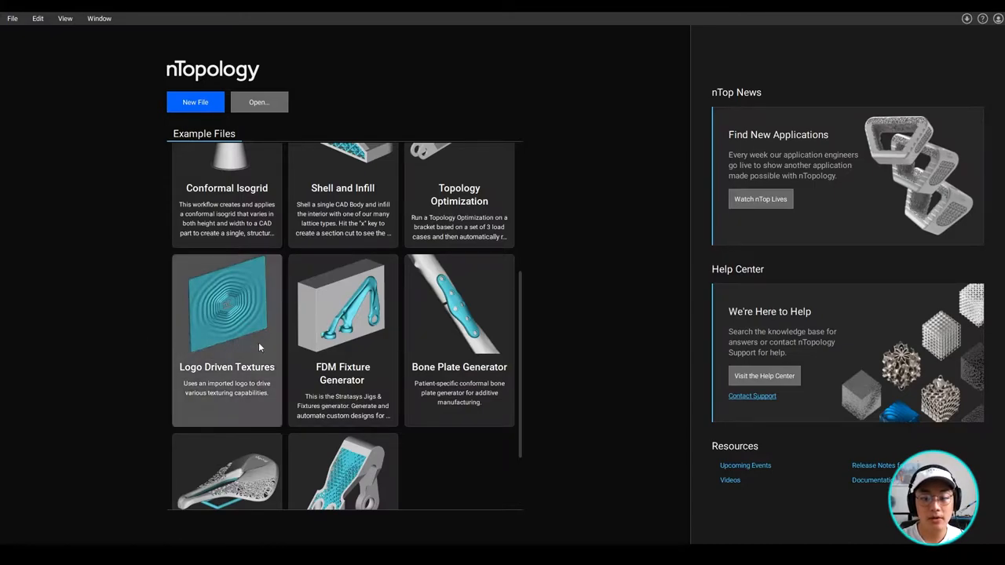
pyautogui.scroll(-3)
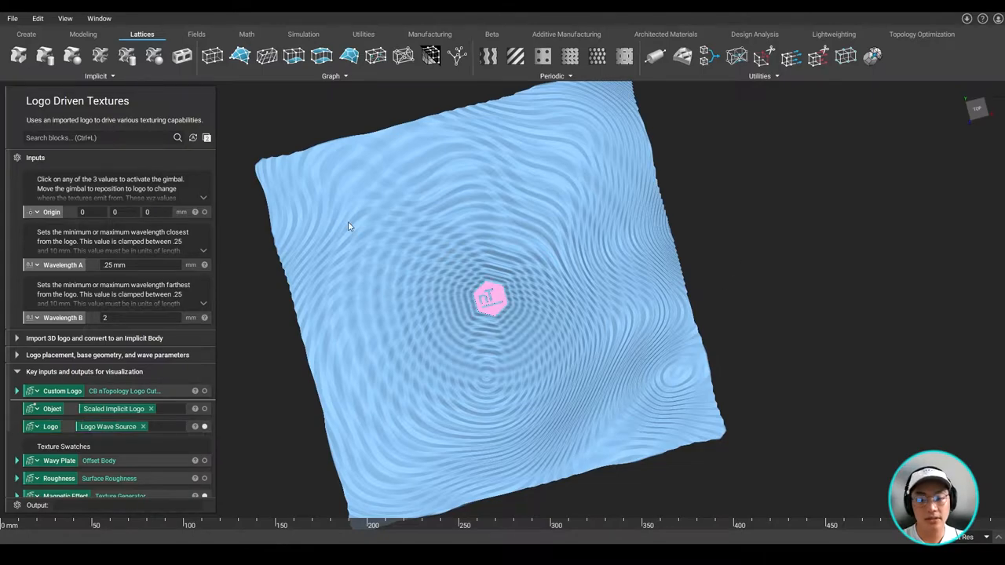
pyautogui.moveTo(349, 227); pyautogui.dragTo(773, 221)
pyautogui.write('.5')
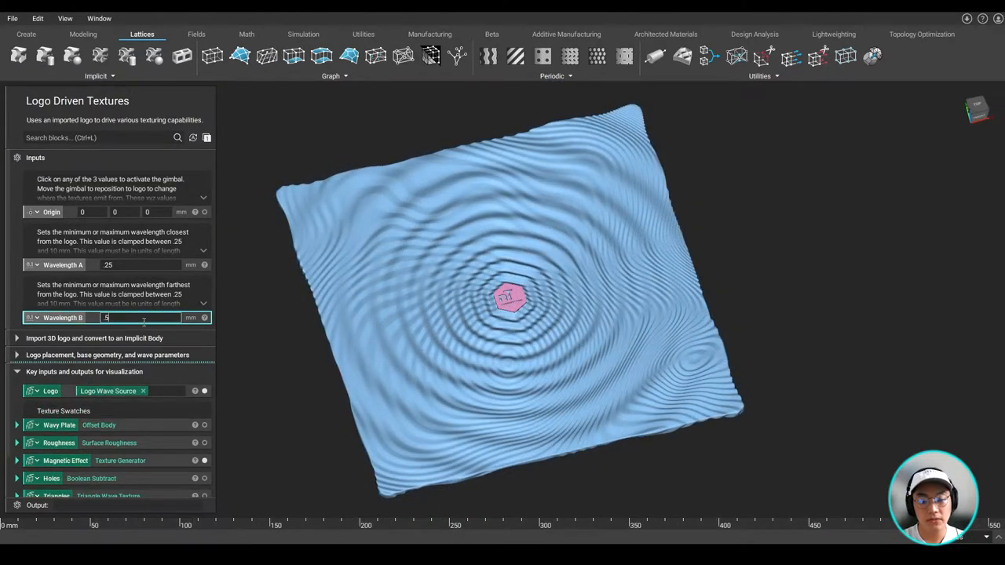
pyautogui.write('2')
pyautogui.press('Return')
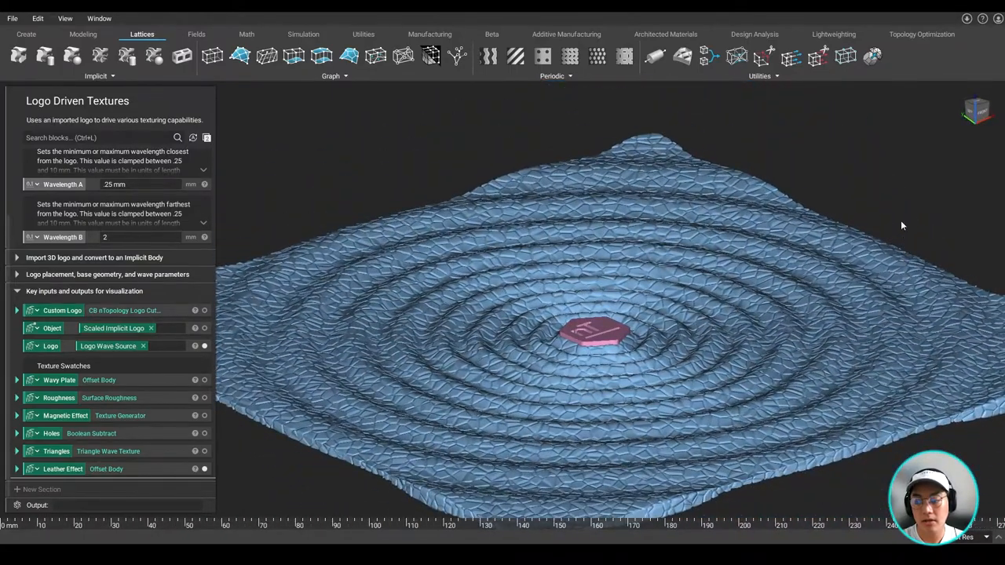
# - Switch to the separate logo cutout file with its bitmap import blocks
pyautogui.click(25, 35)
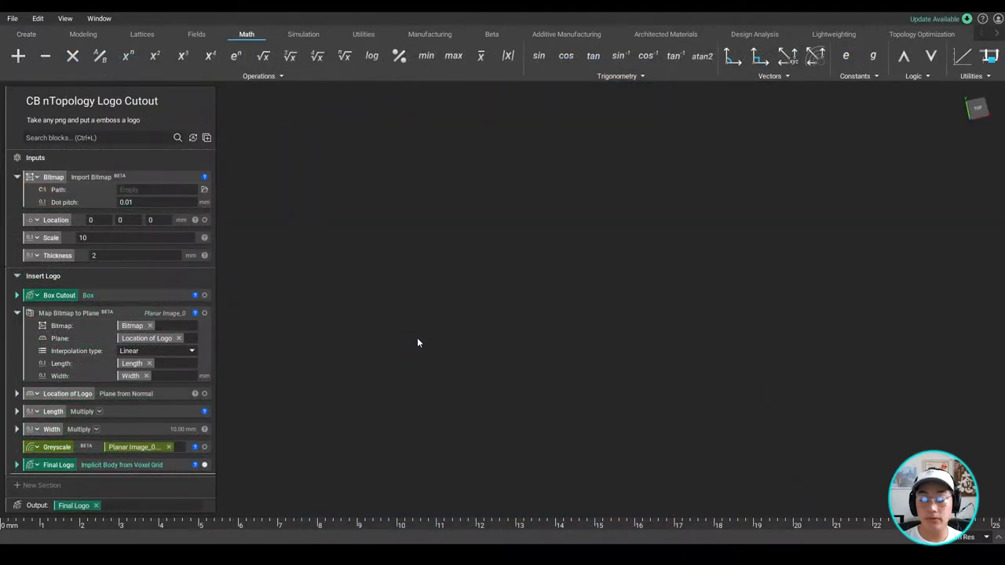
# - Import WiFi Logo.png into the logo cutout block and return to the Logo Driven Textures notebook
pyautogui.click(204, 188)
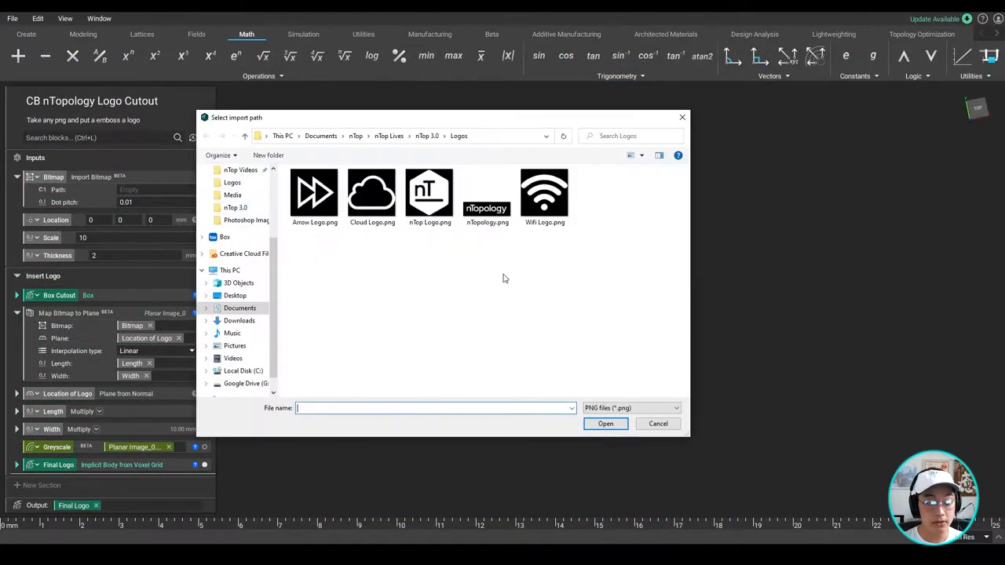
pyautogui.click(543, 192)
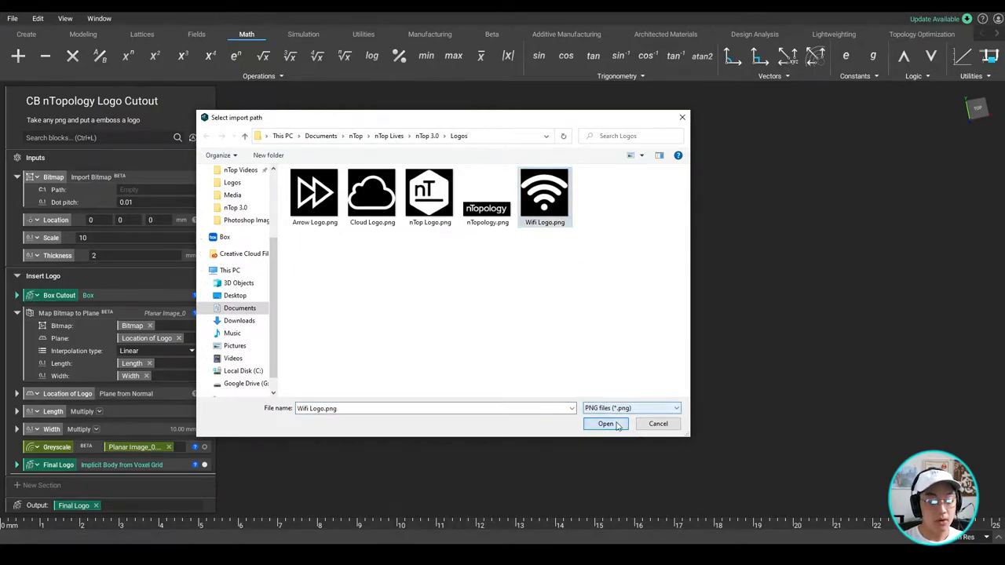
pyautogui.click(607, 424)
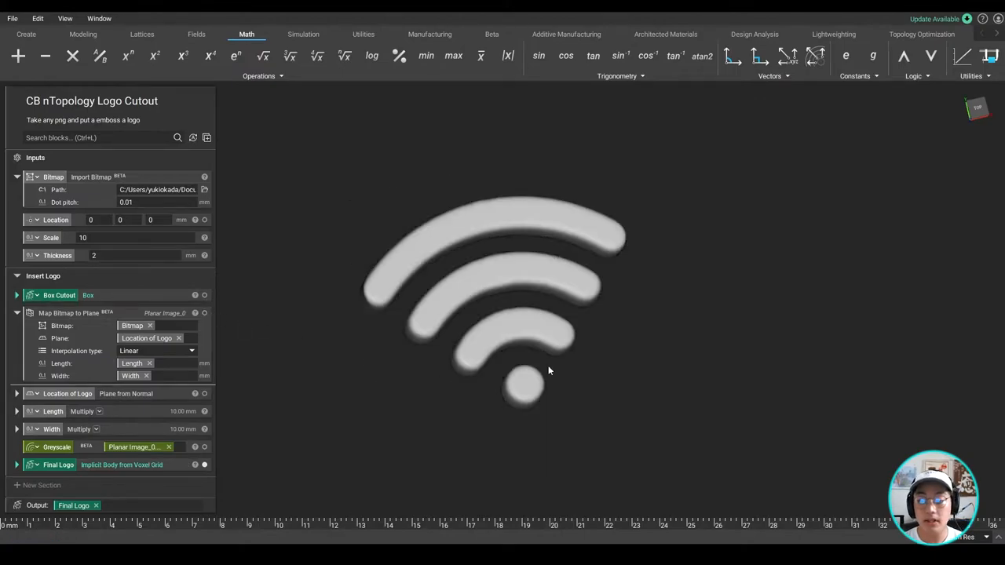
pyautogui.click(204, 465)
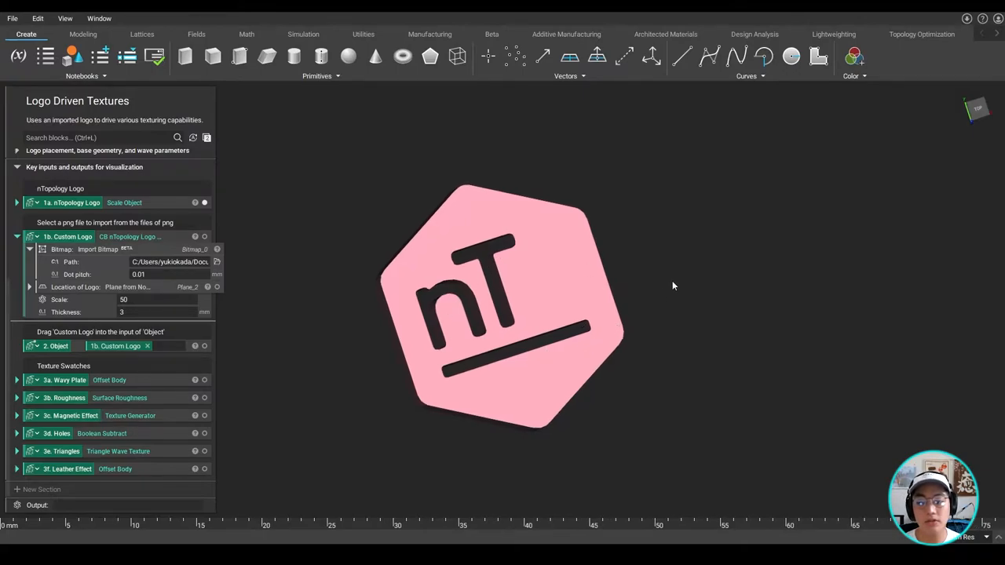
pyautogui.moveTo(126, 235)
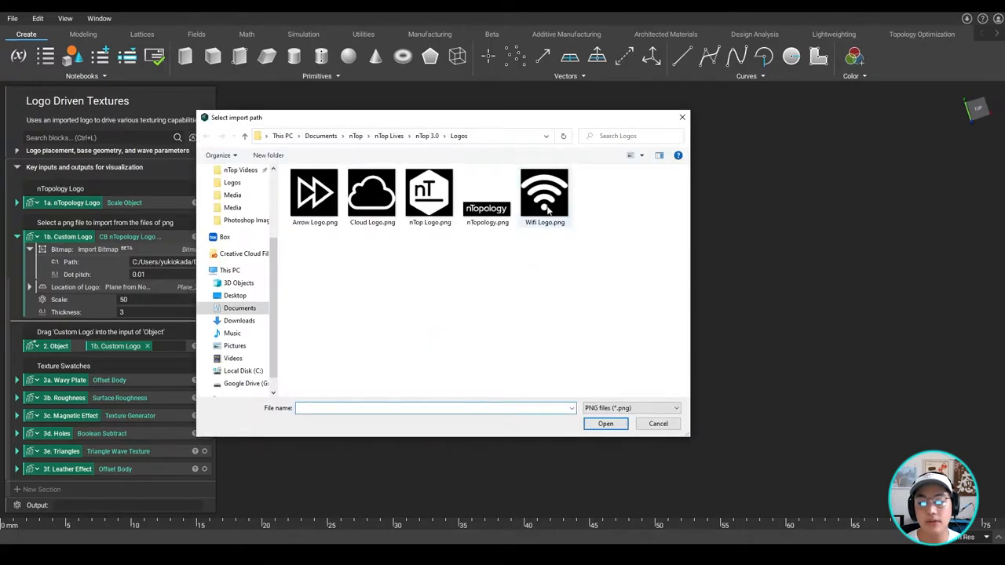
# - Load WiFi Logo.png as the 1b Custom Logo so a pink Wi-Fi body replaces the nT logo
pyautogui.doubleClick(429, 195)
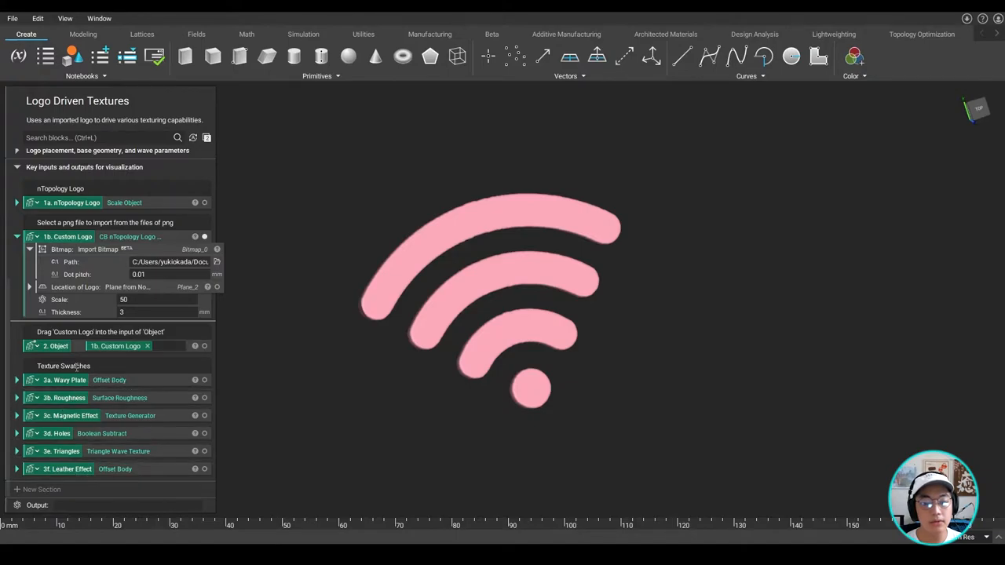
pyautogui.click(204, 380)
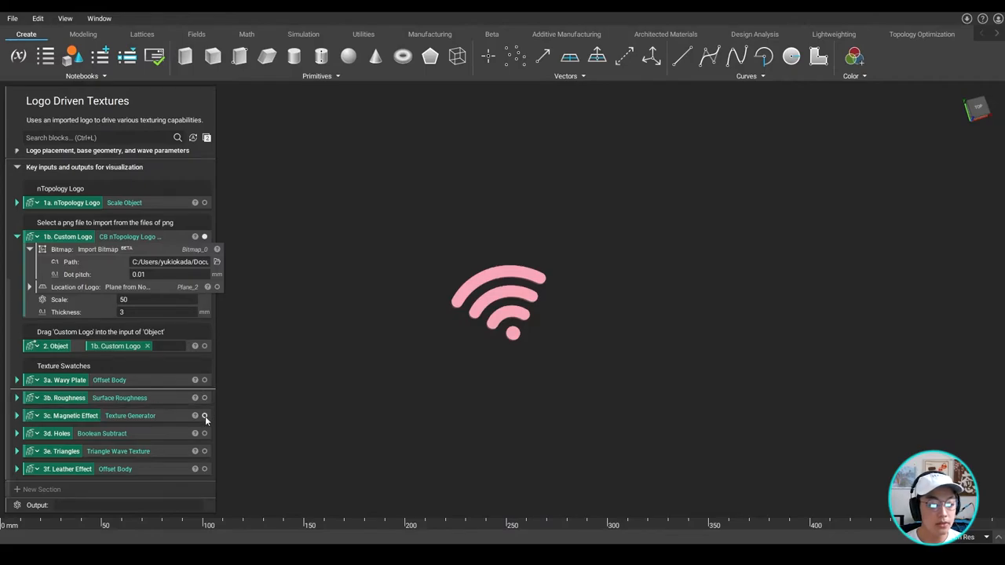
# - Show the texture swatch block so the wavy plate ripples radiate from the Wi-Fi logo
pyautogui.click(204, 415)
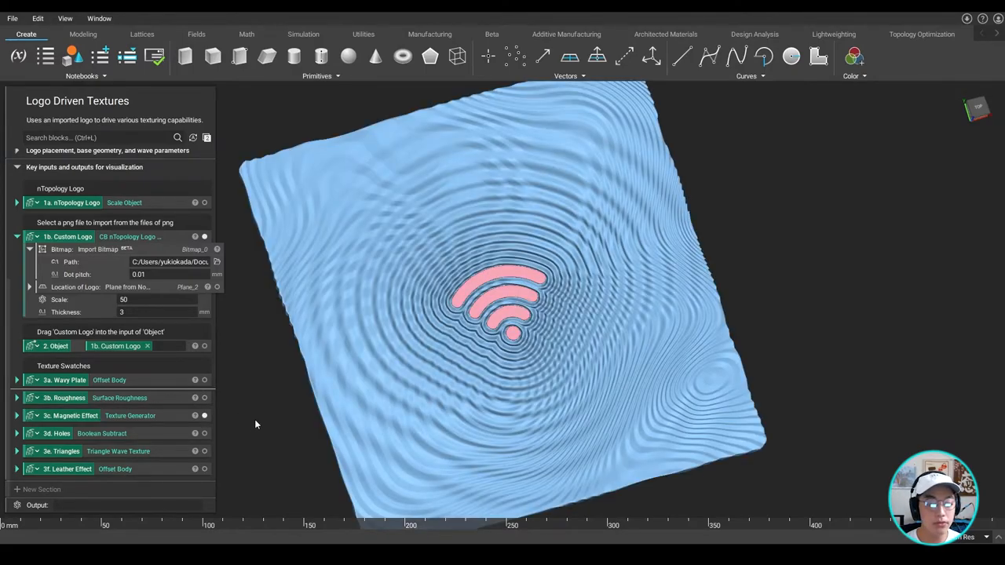
pyautogui.moveTo(245, 408)
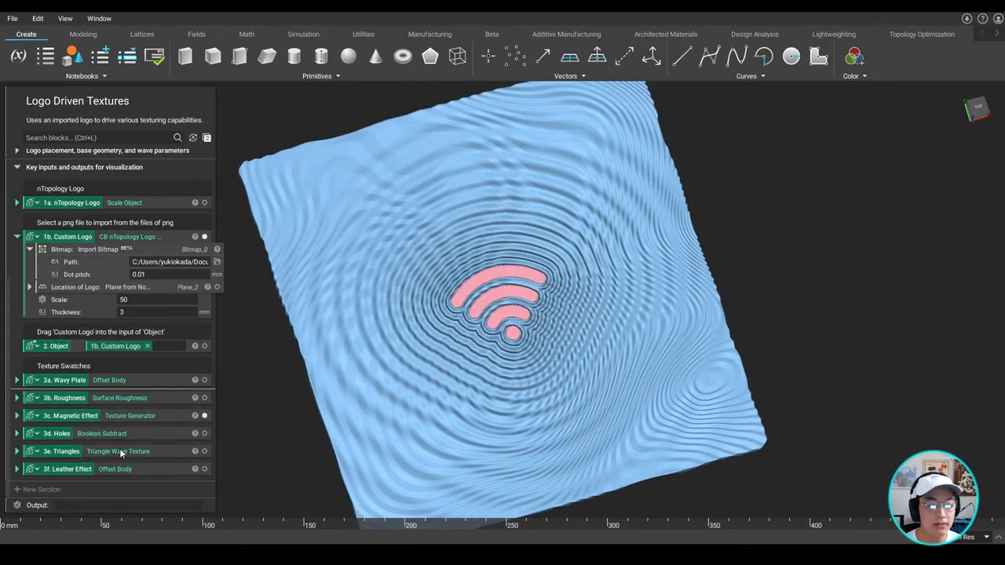
pyautogui.moveTo(294, 415)
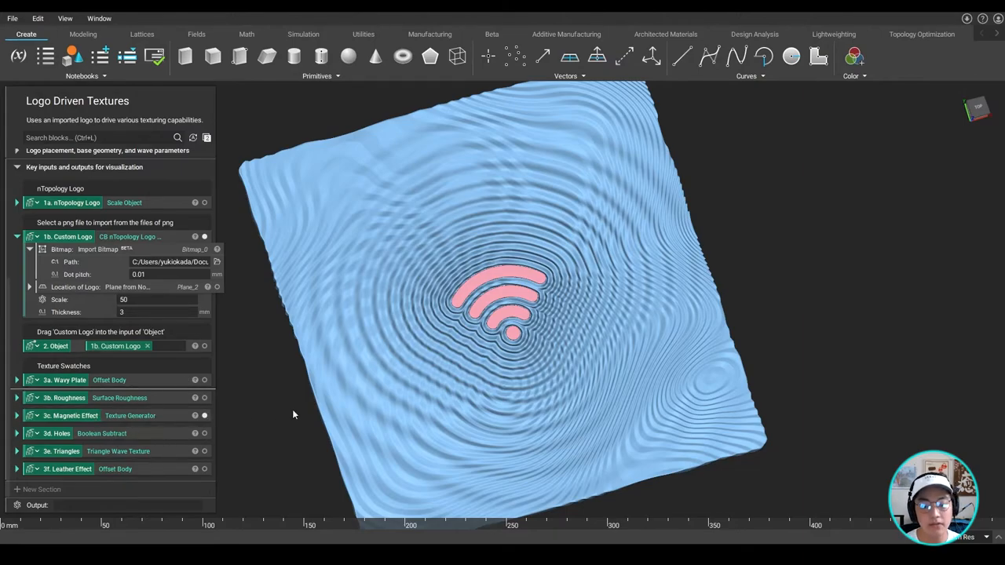
pyautogui.moveTo(288, 402)
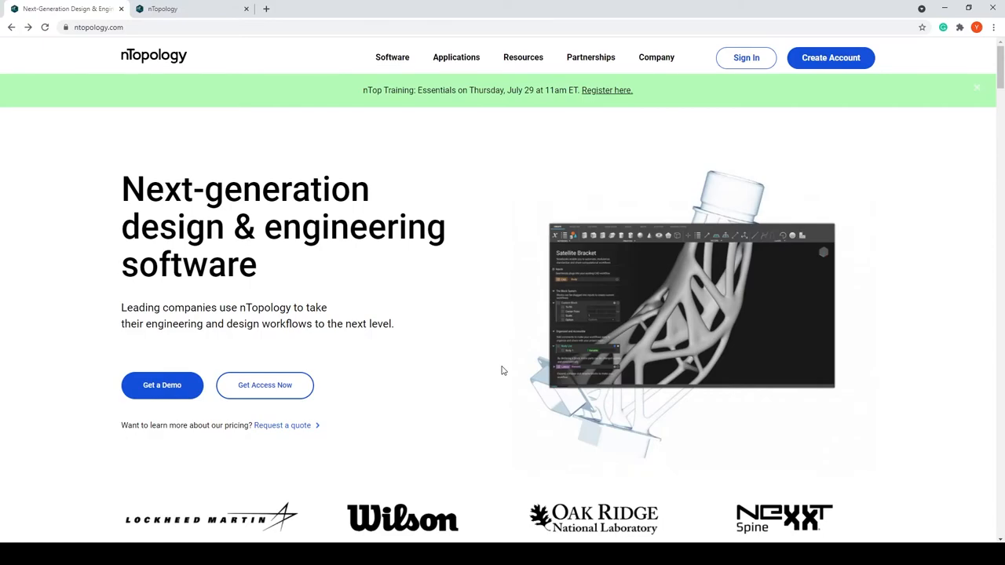
# - Go to the nTopology Get a Demo page and review its consultation sign-up form
pyautogui.click(97, 28)
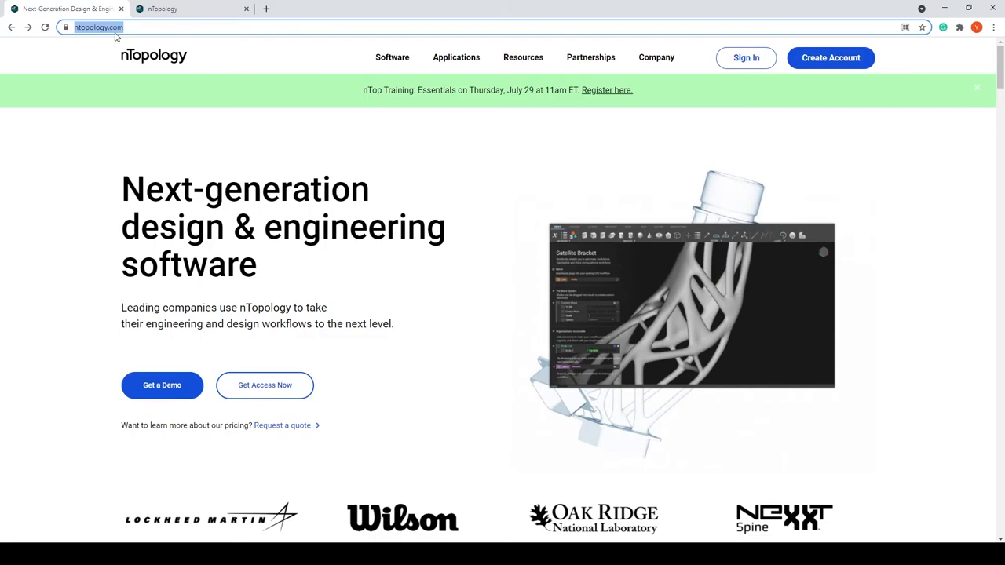
pyautogui.click(162, 387)
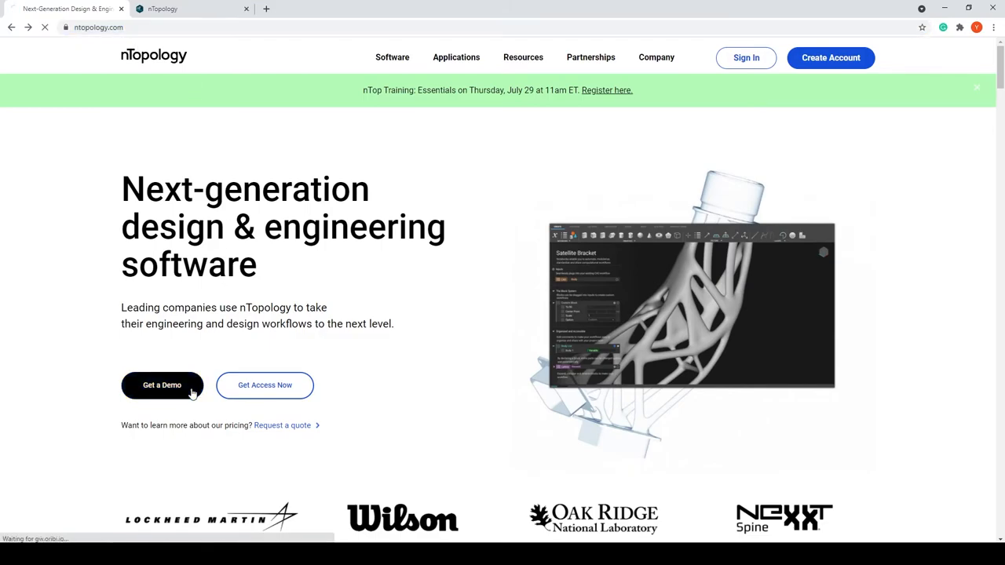
pyautogui.click(162, 385)
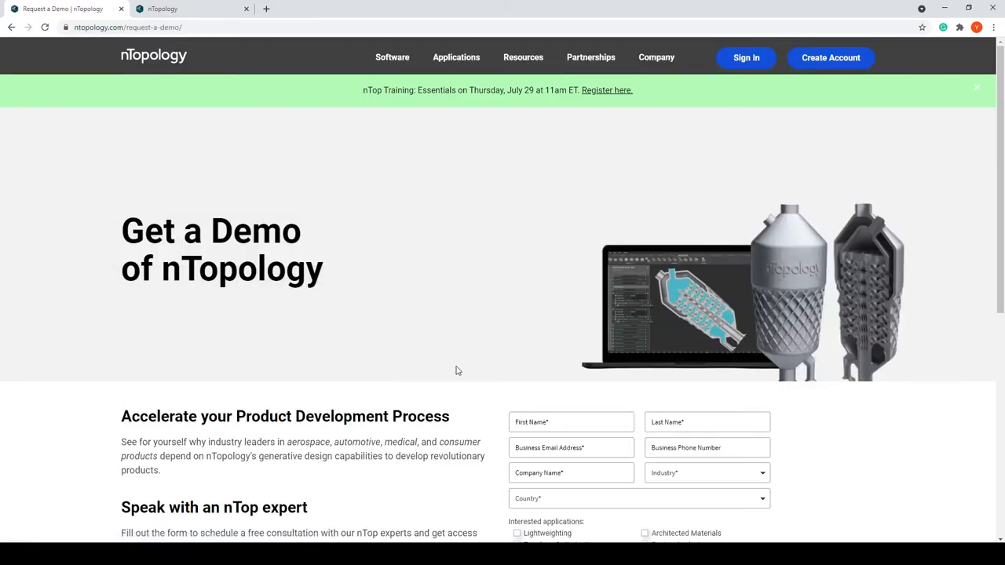
pyautogui.scroll(-3)
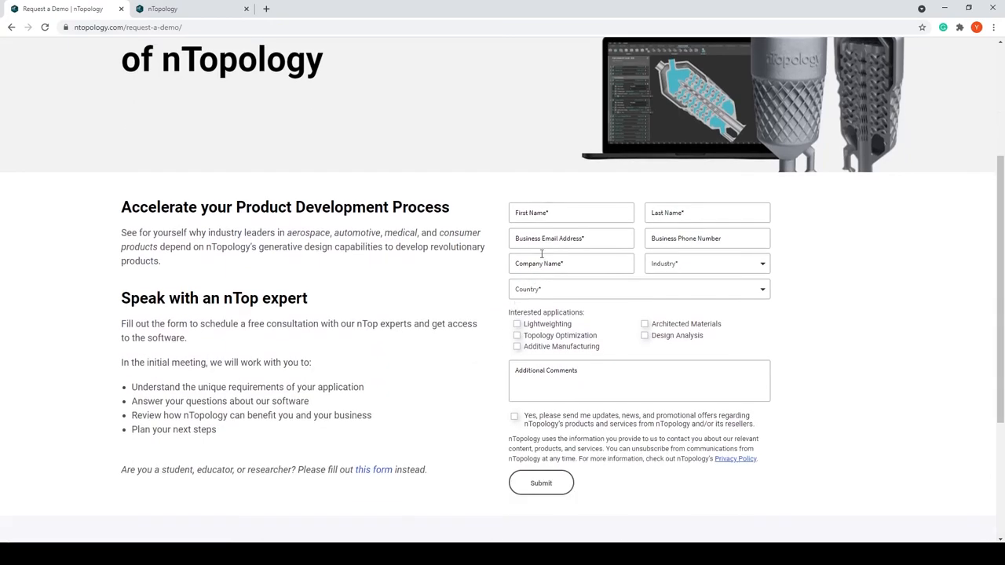
pyautogui.moveTo(504, 288)
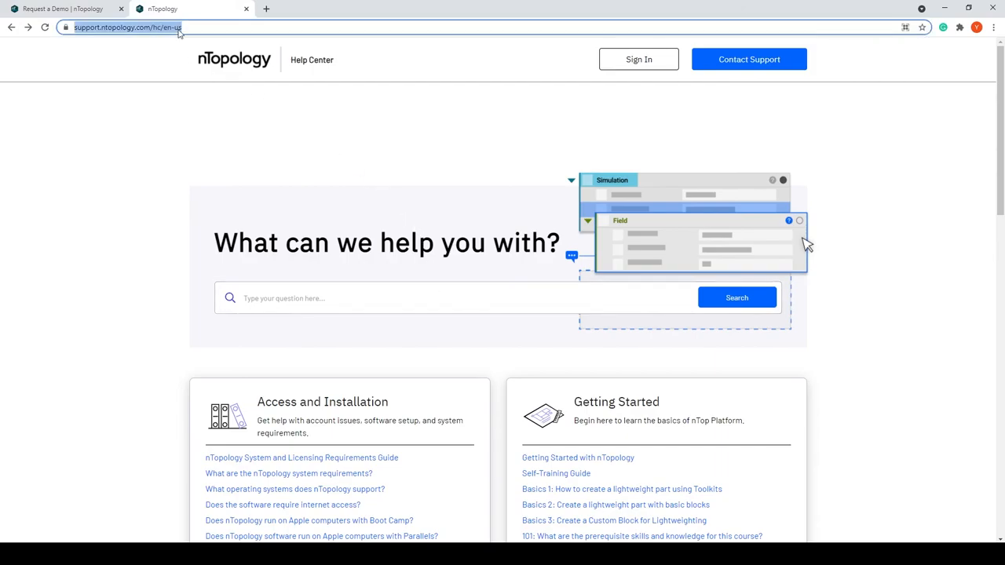
pyautogui.moveTo(499, 352)
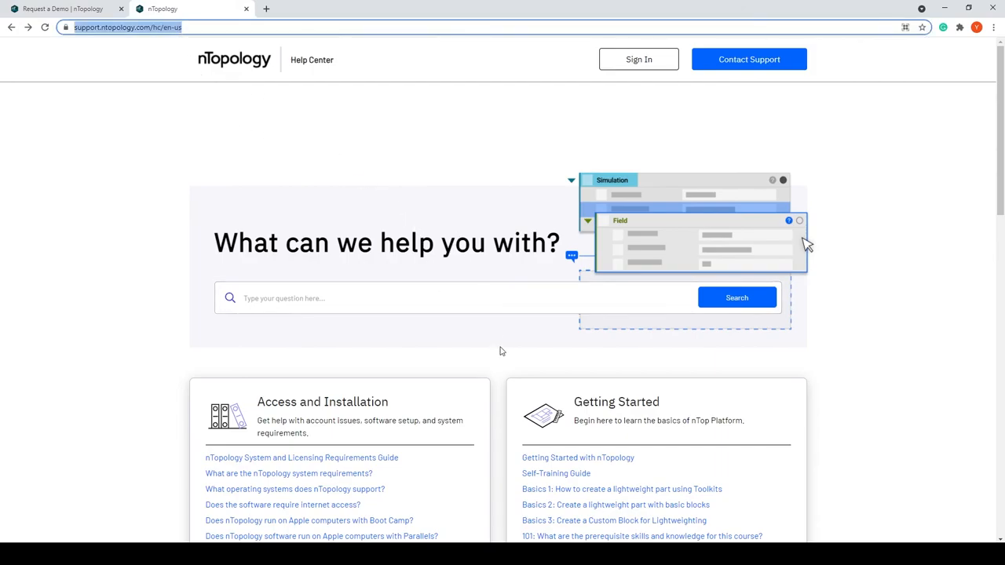